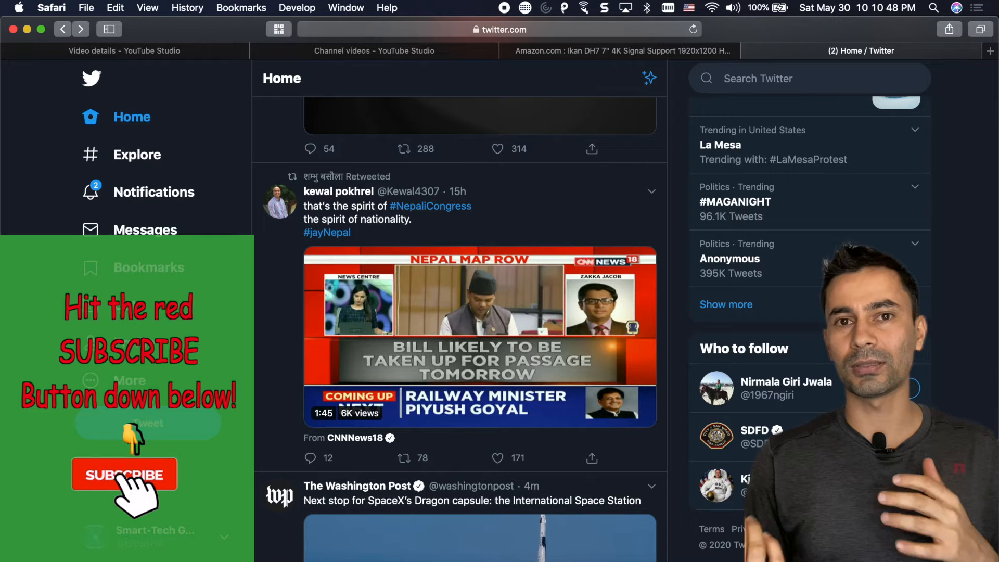
# - Write the tweet 'How to schedule a tweet? Watch my video at my channel youtube.com/SmartTechGuide'
pyautogui.click(124, 474)
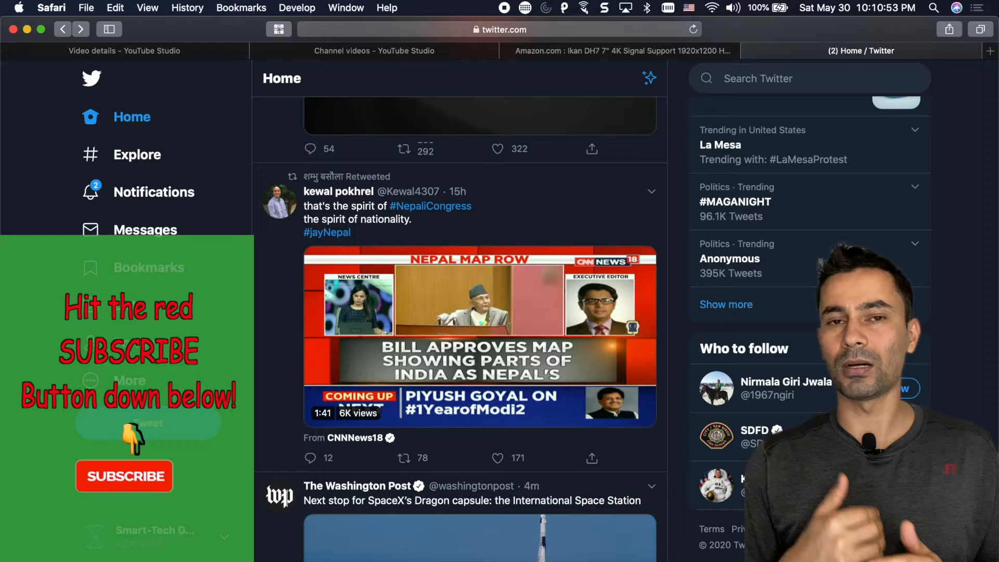
pyautogui.click(124, 476)
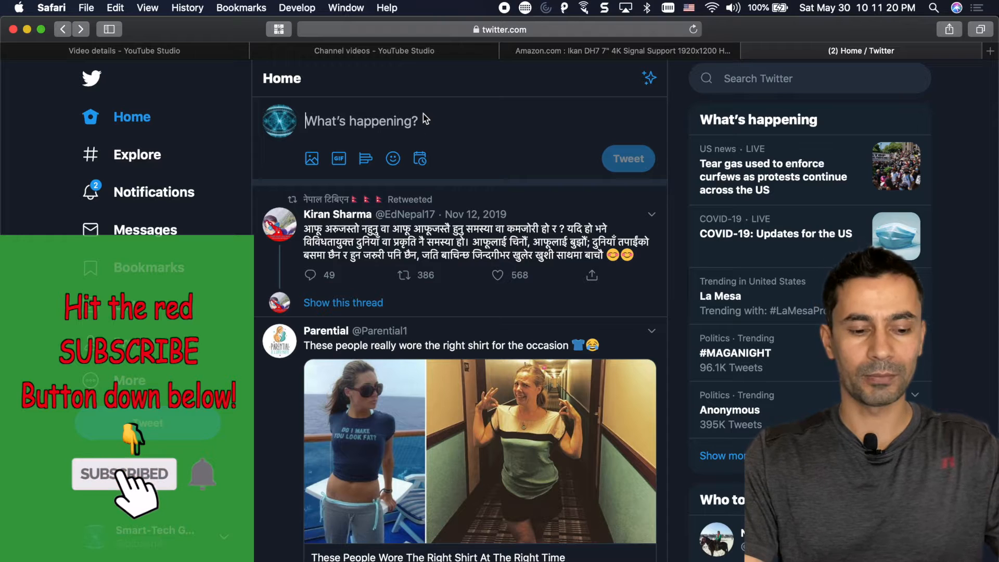
pyautogui.write('How to schedule a tweet? Watch my video at my channel youtube.com/SmartTechGuide')
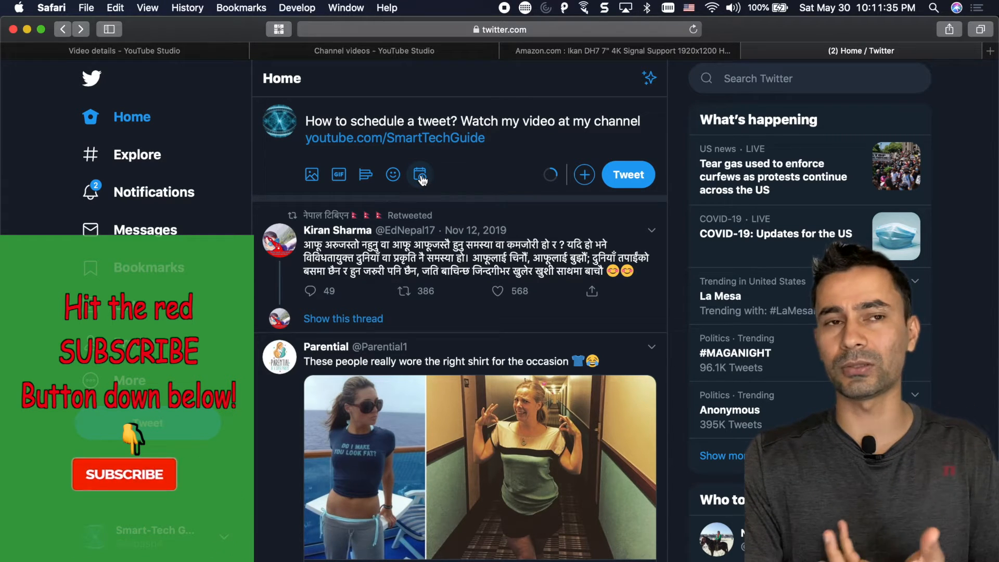
# - Set the send time to Jun 4, 2020 10:11 PM, append 'demo', and schedule it
pyautogui.click(419, 174)
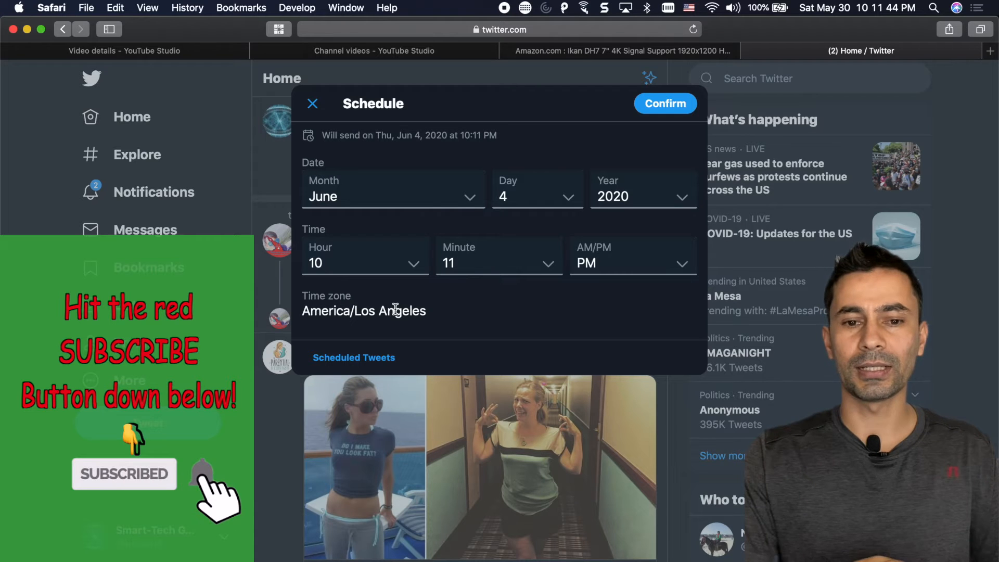
pyautogui.click(663, 103)
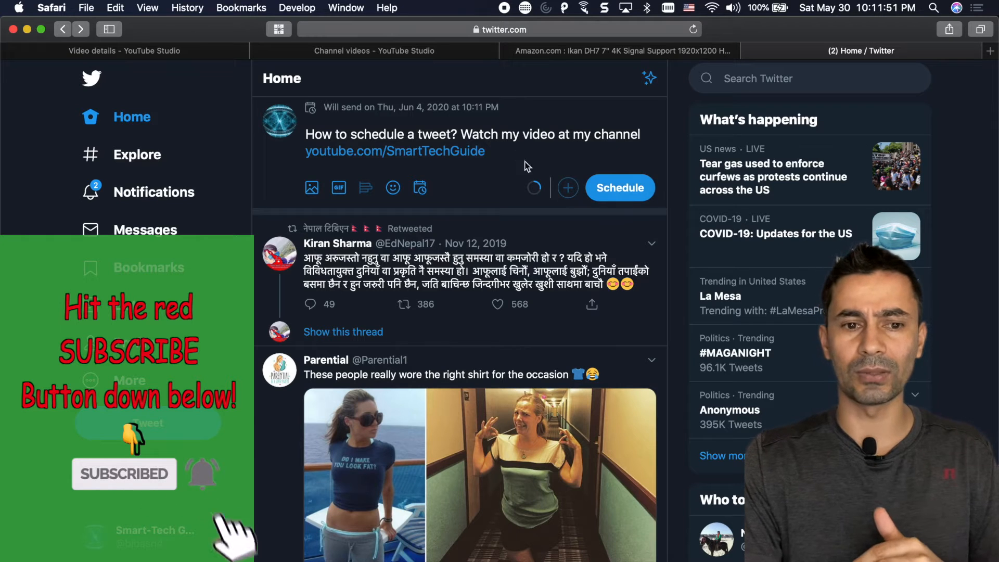
pyautogui.write('d')
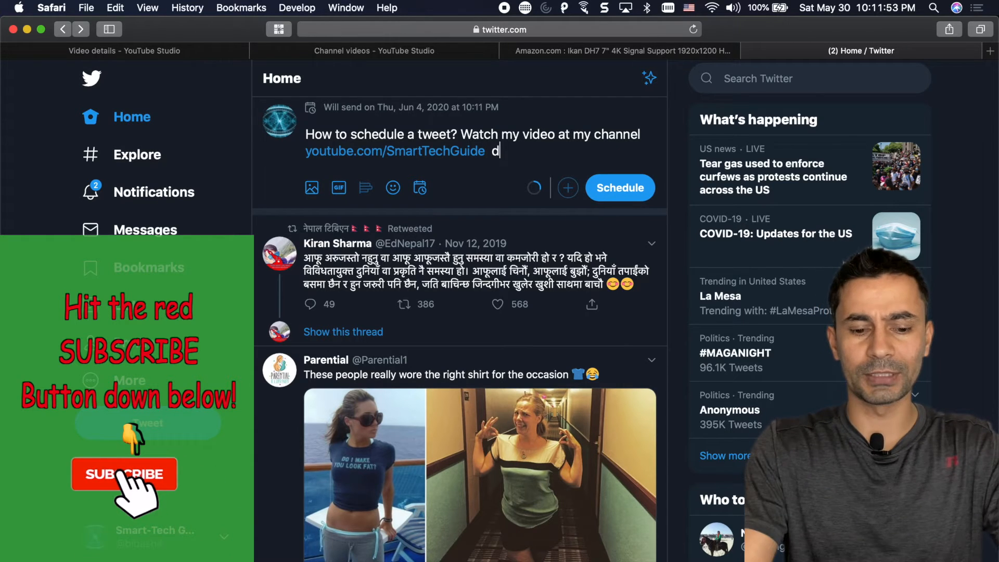
pyautogui.write('emo')
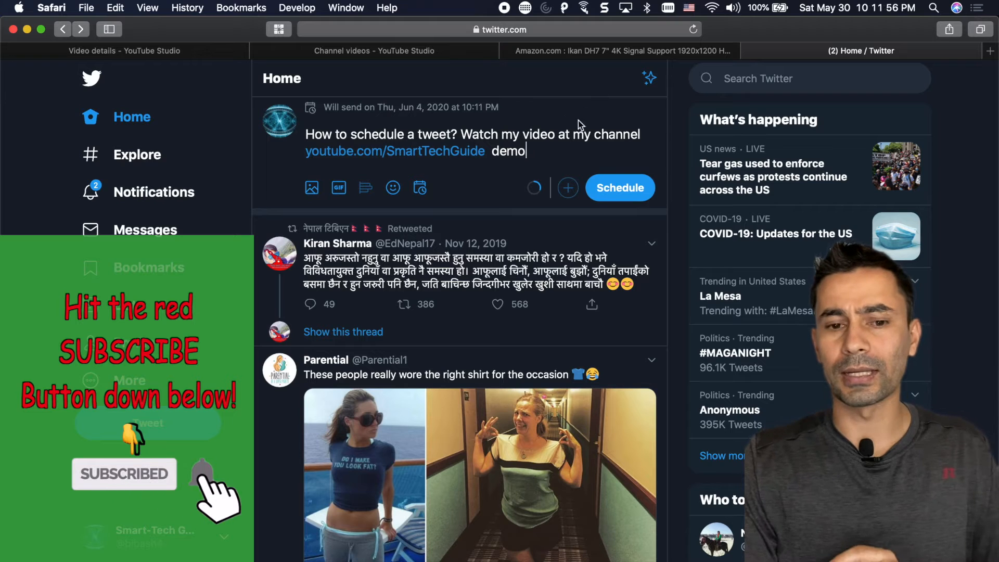
pyautogui.click(618, 187)
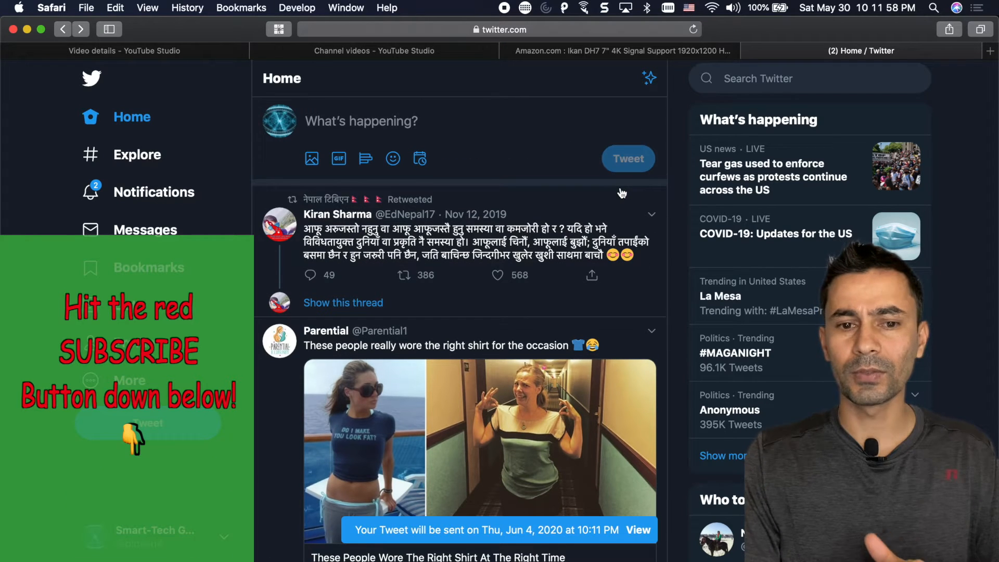
pyautogui.moveTo(493, 139)
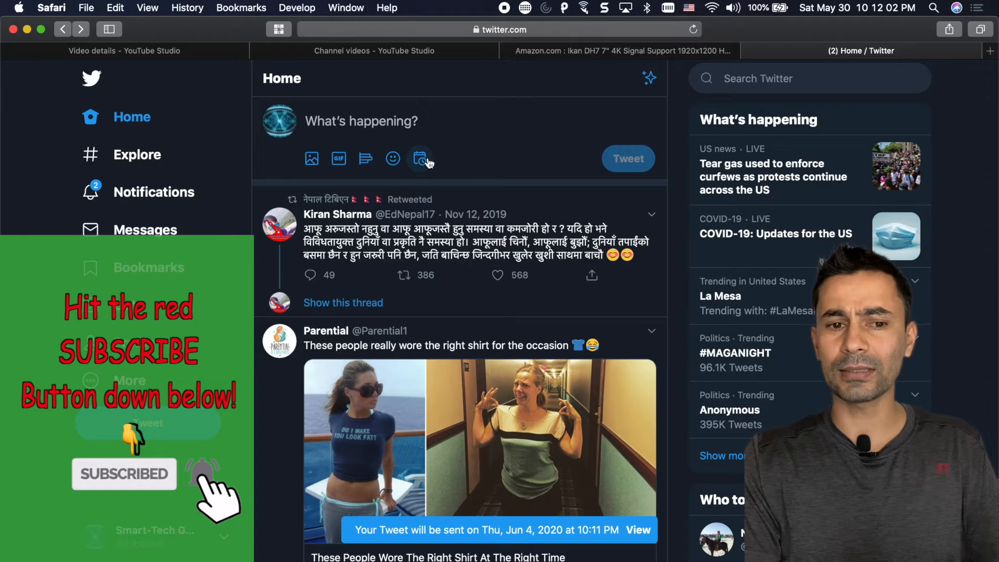
# - Show the Scheduled Tweets list with the 9:57 PM and 10:11 PM Jun 4 tweets
pyautogui.click(419, 158)
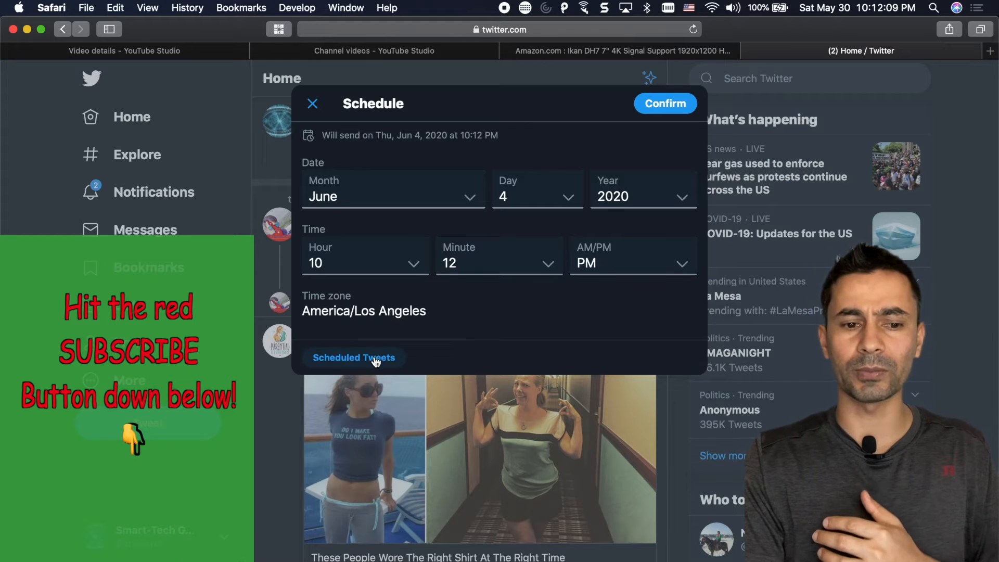
pyautogui.click(354, 358)
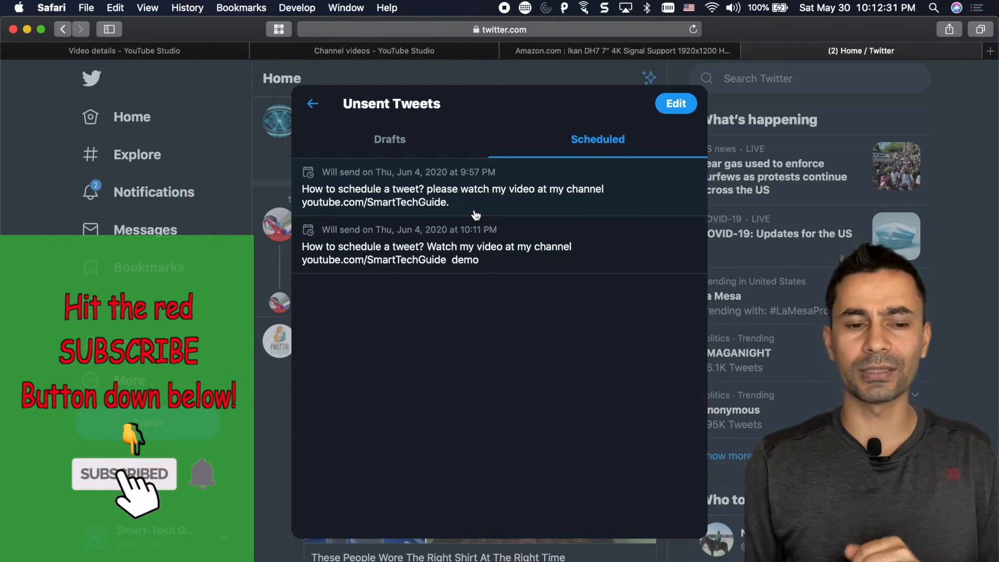
pyautogui.moveTo(627, 107)
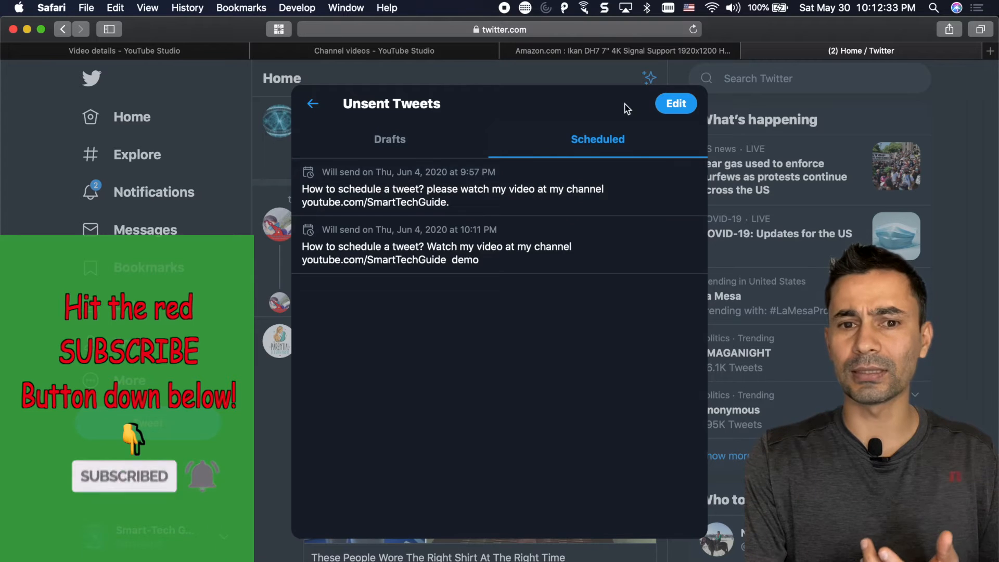
# - Enter edit mode and mark the 10:11 PM tweet, toggling the 9:57 PM one on and off
pyautogui.click(675, 103)
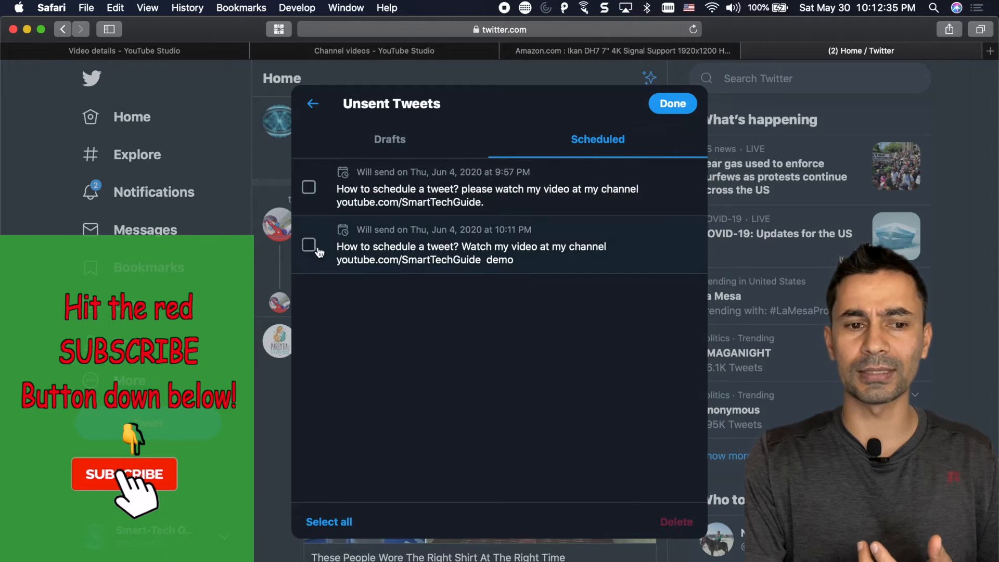
pyautogui.click(309, 245)
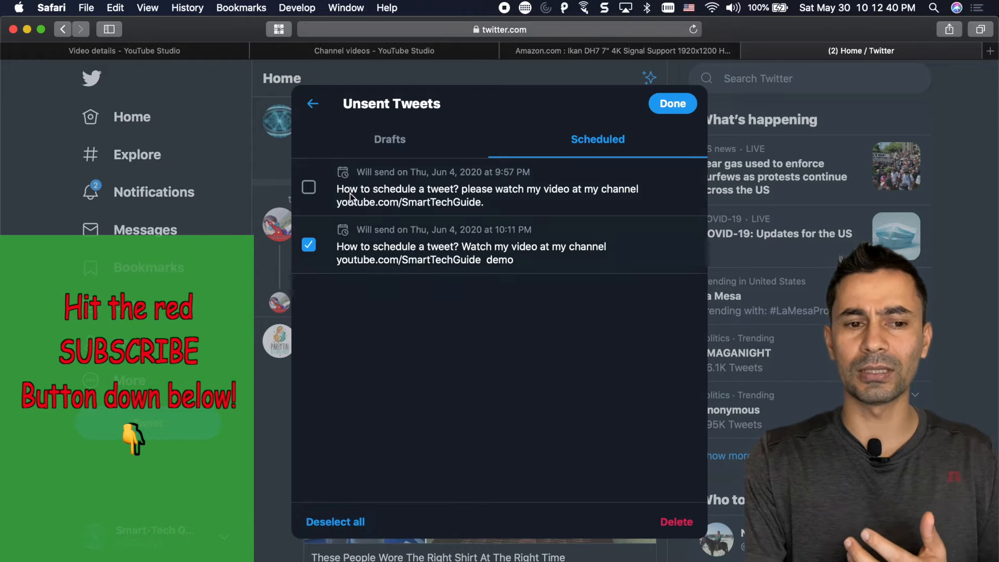
pyautogui.click(308, 187)
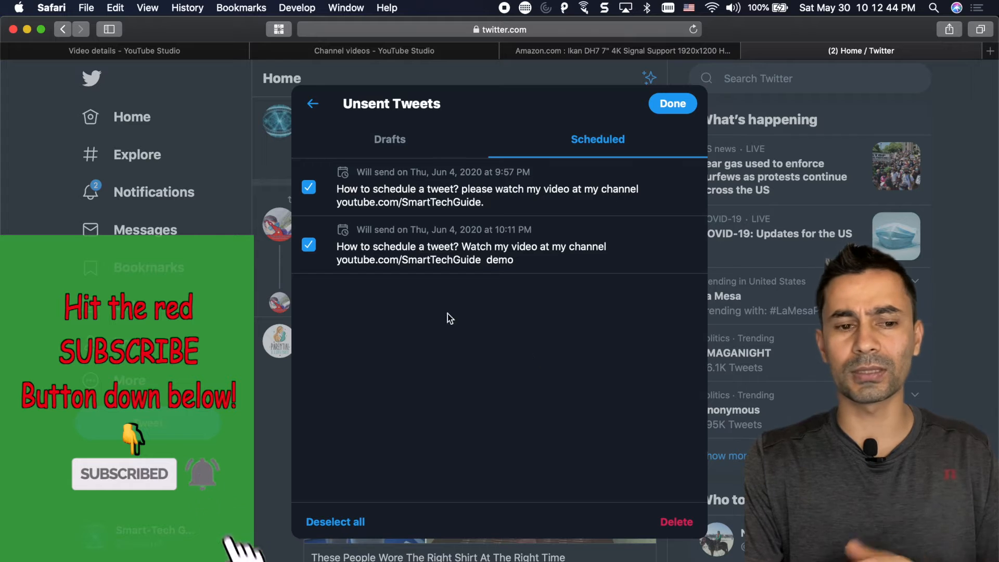
pyautogui.click(309, 187)
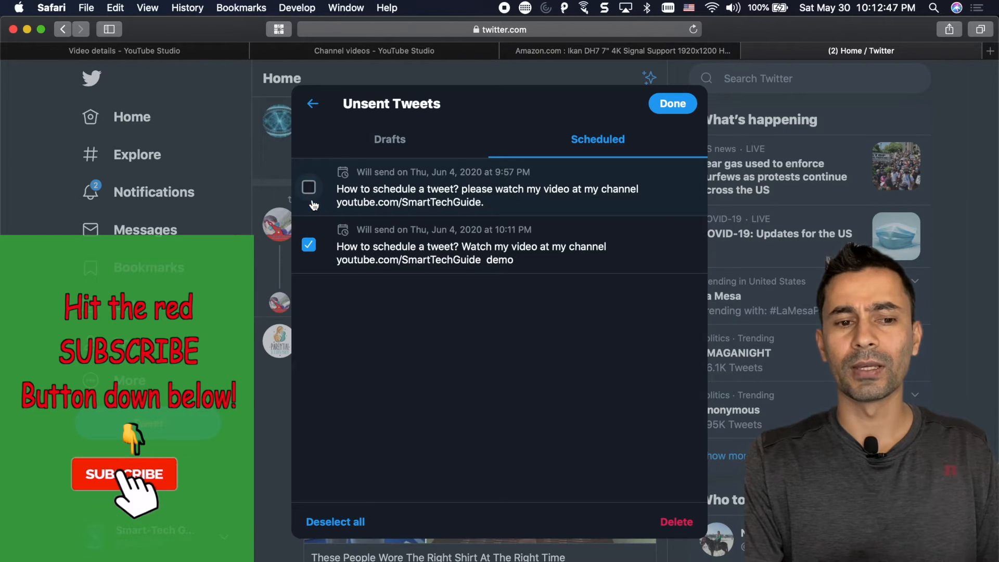
# - Switch to Drafts and mark the 'how to' draft in edit mode
pyautogui.click(389, 139)
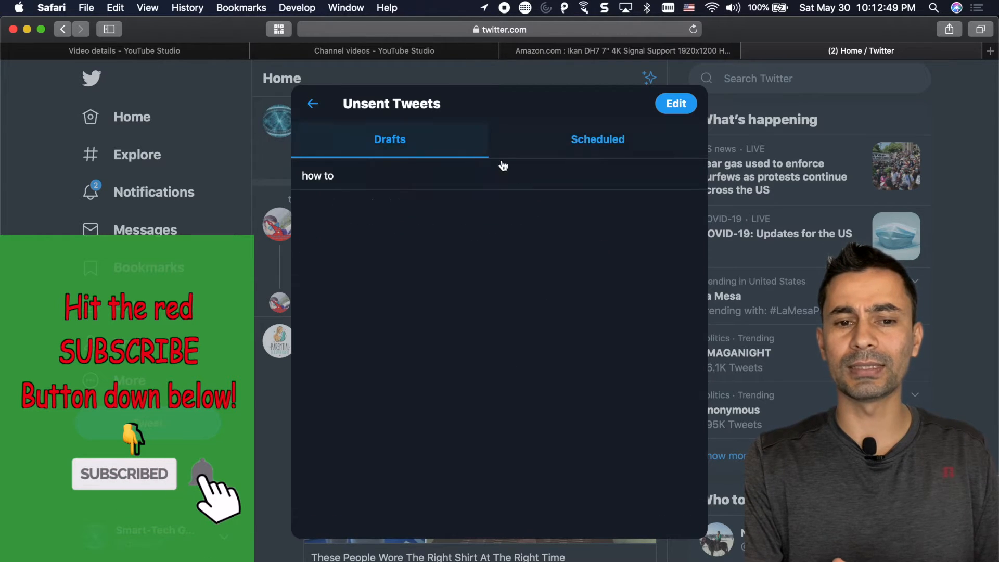
pyautogui.click(675, 103)
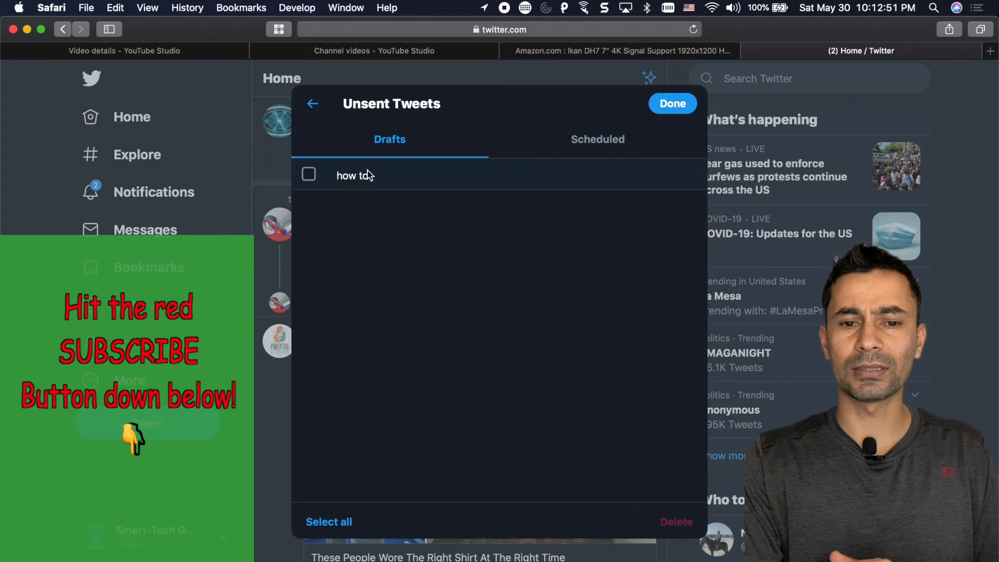
pyautogui.click(309, 174)
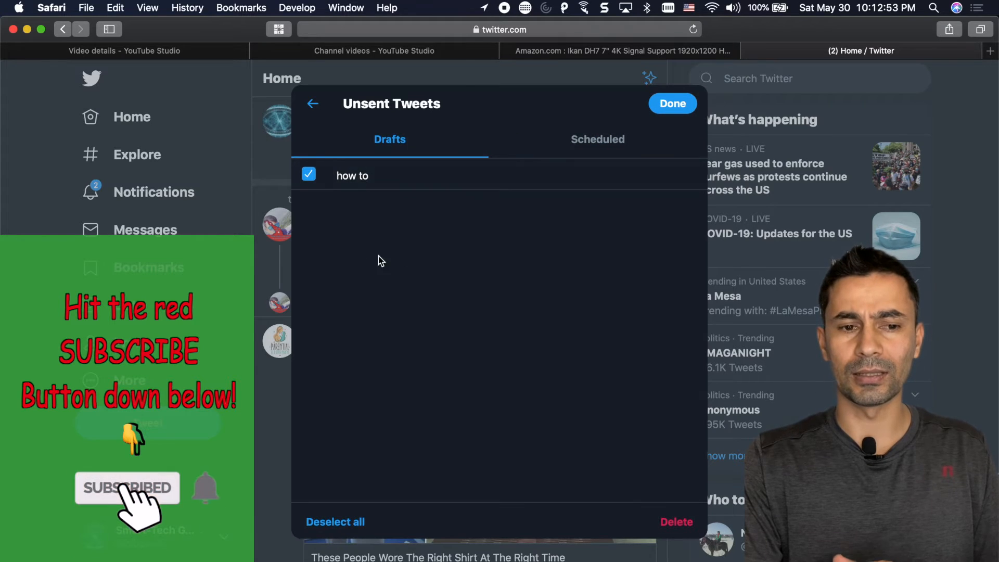
pyautogui.moveTo(612, 483)
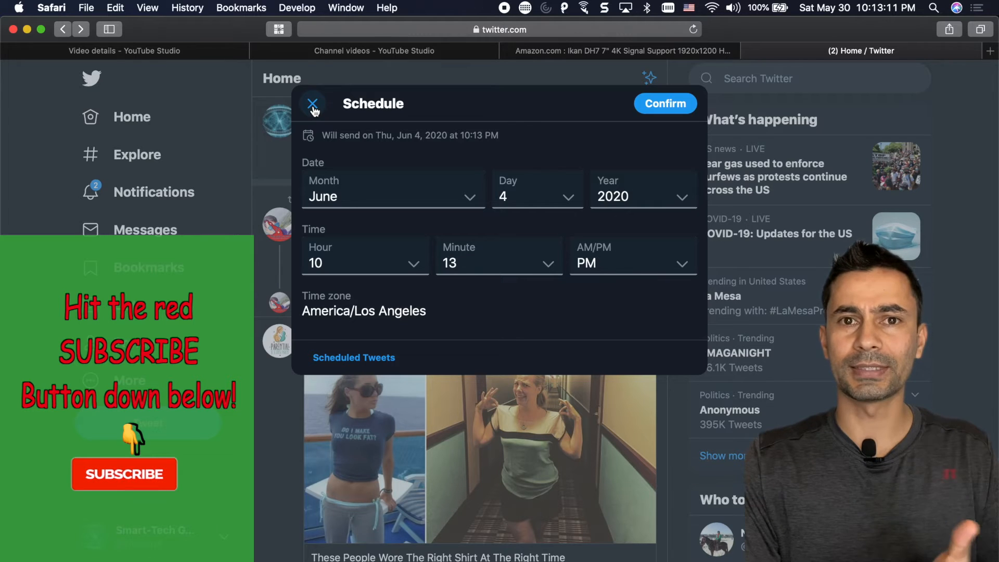
# - Open Scheduled Tweets in edit mode and mark both the 9:57 PM and 10:11 PM tweets
pyautogui.click(313, 103)
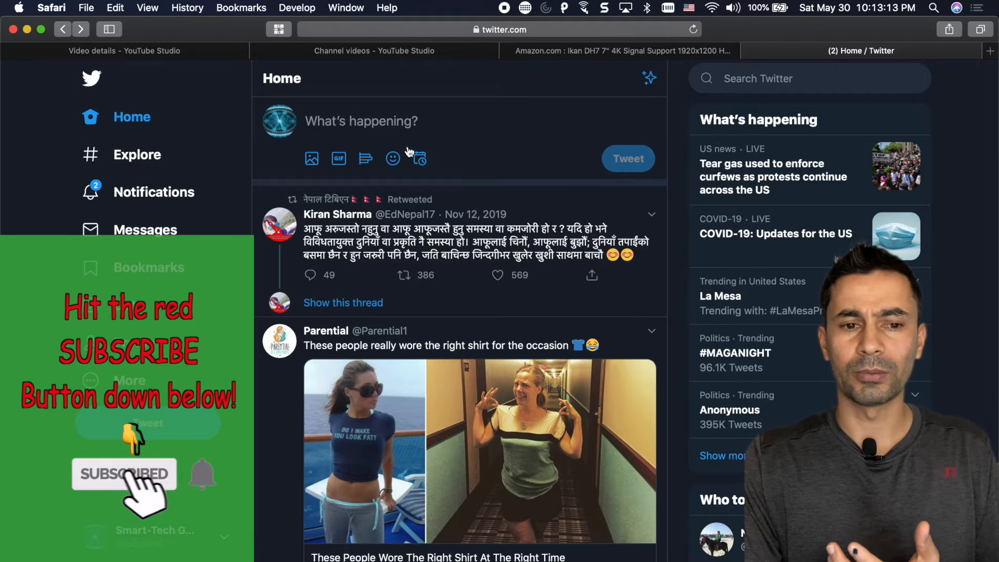
pyautogui.click(416, 158)
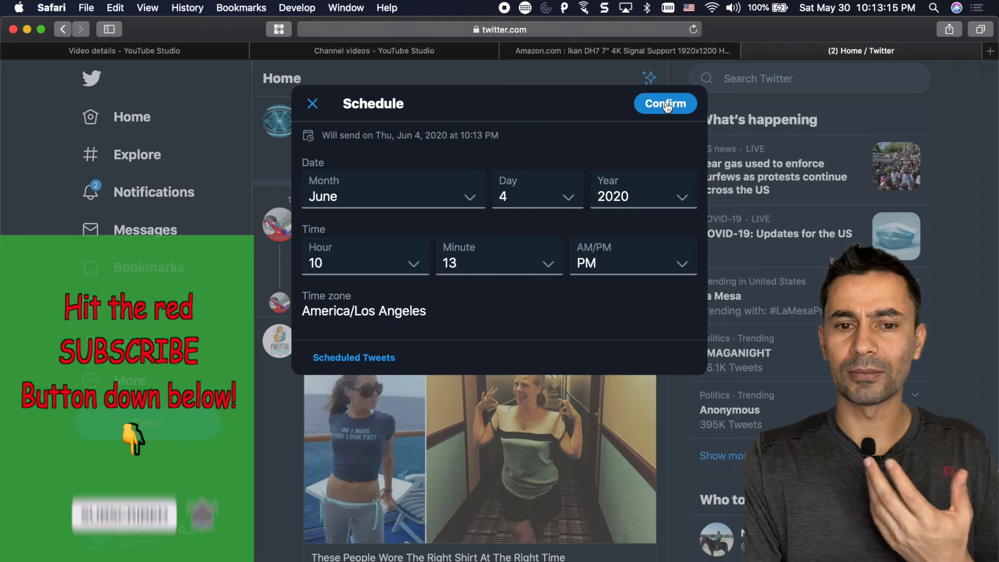
pyautogui.click(665, 103)
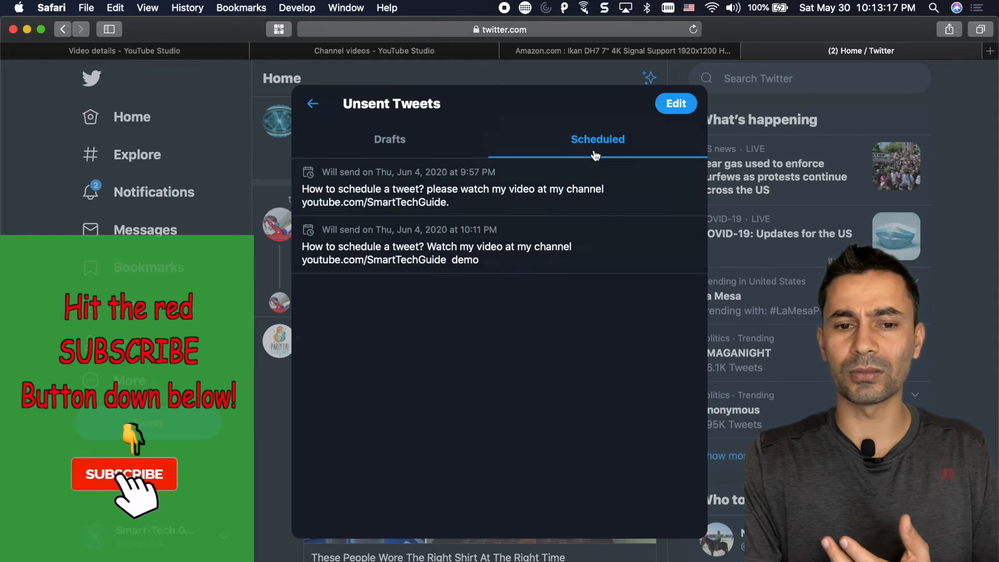
pyautogui.click(675, 103)
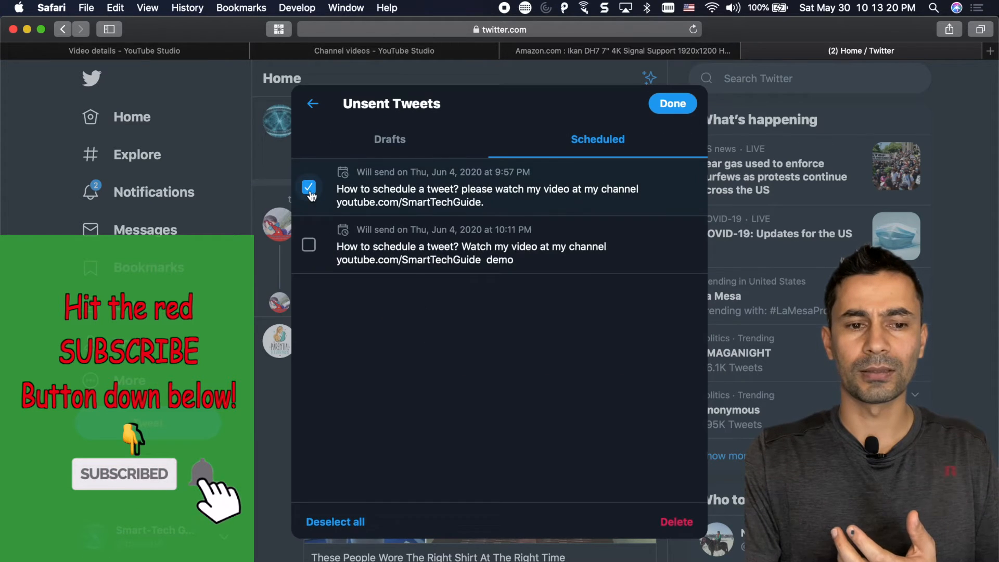
pyautogui.click(308, 245)
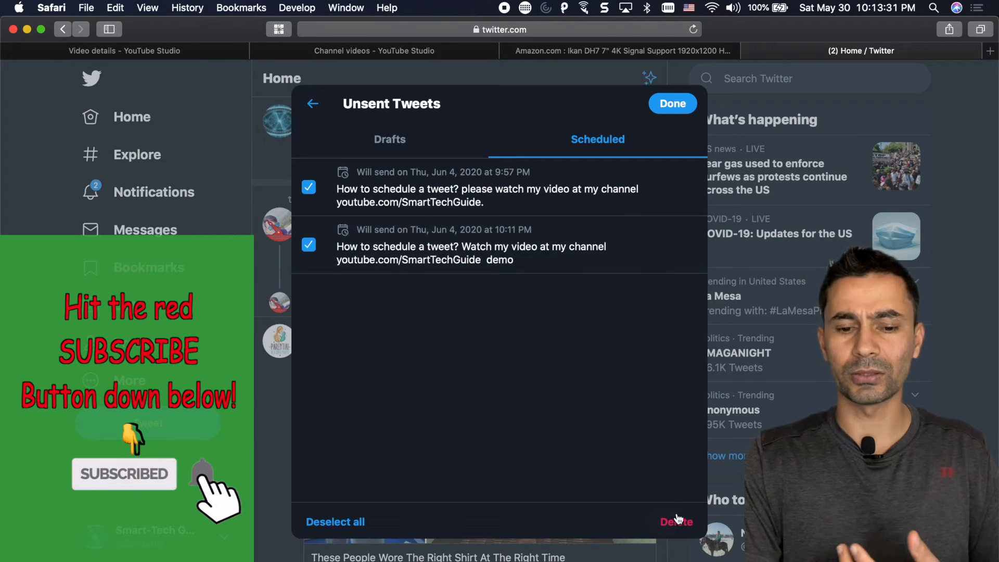
# - Delete the two marked scheduled tweets and leave the empty Unsent Tweets list
pyautogui.click(676, 522)
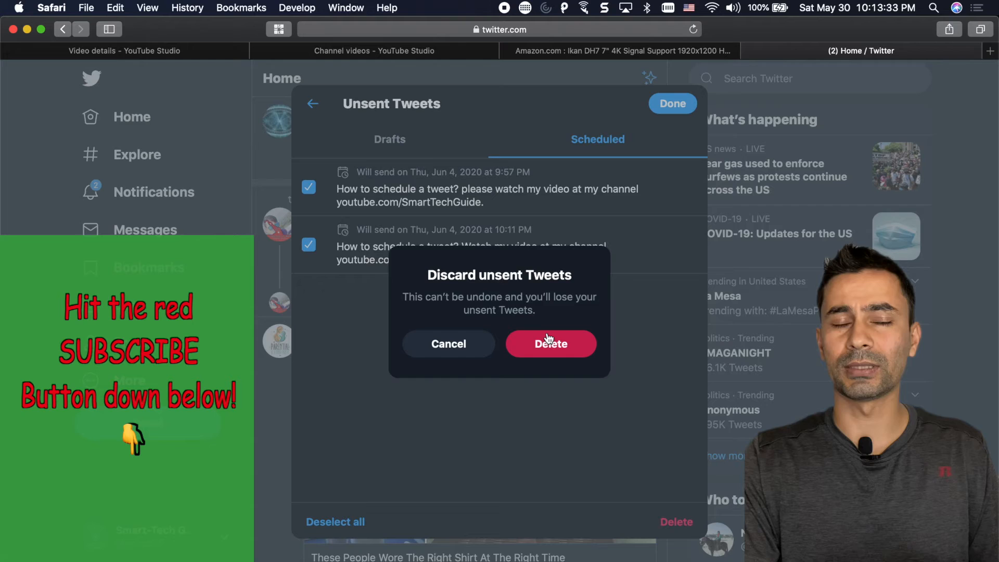
pyautogui.click(550, 343)
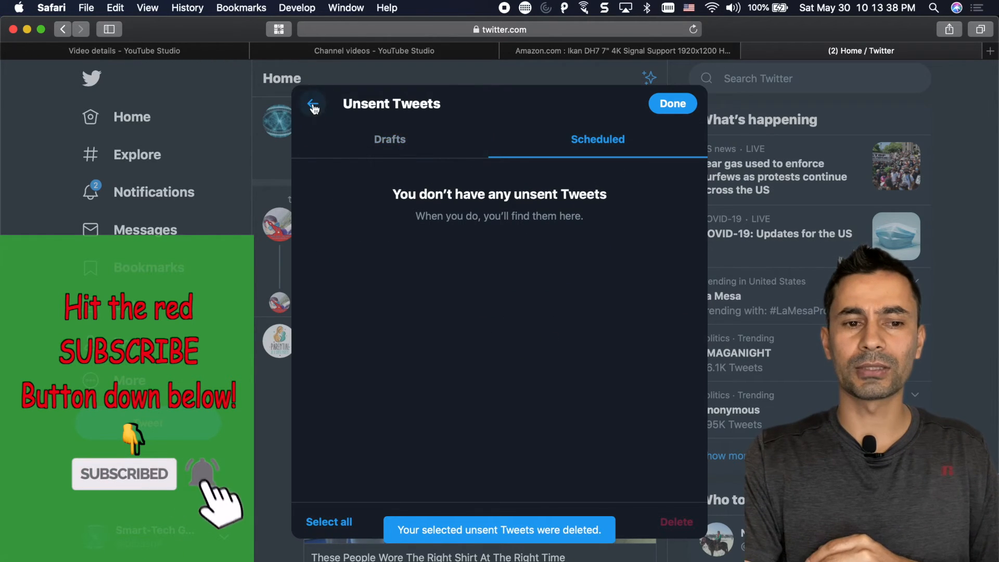
pyautogui.click(672, 103)
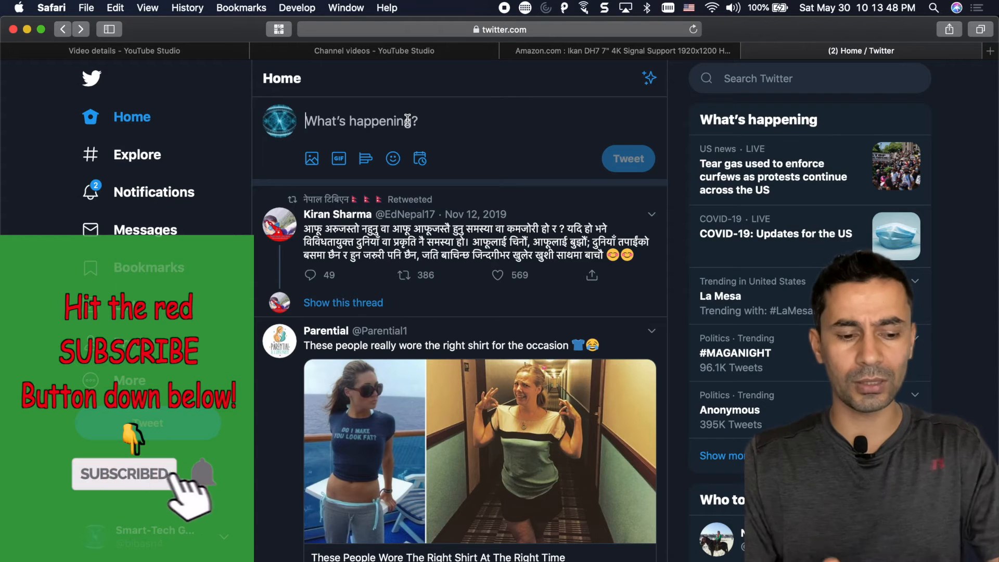
# - Write the SmartTechGuide channel tweet again, close the composer, and save it as a draft
pyautogui.write('How to schedule a tweet? Watch my video at my channel youtube.com/SmartTechGuide')
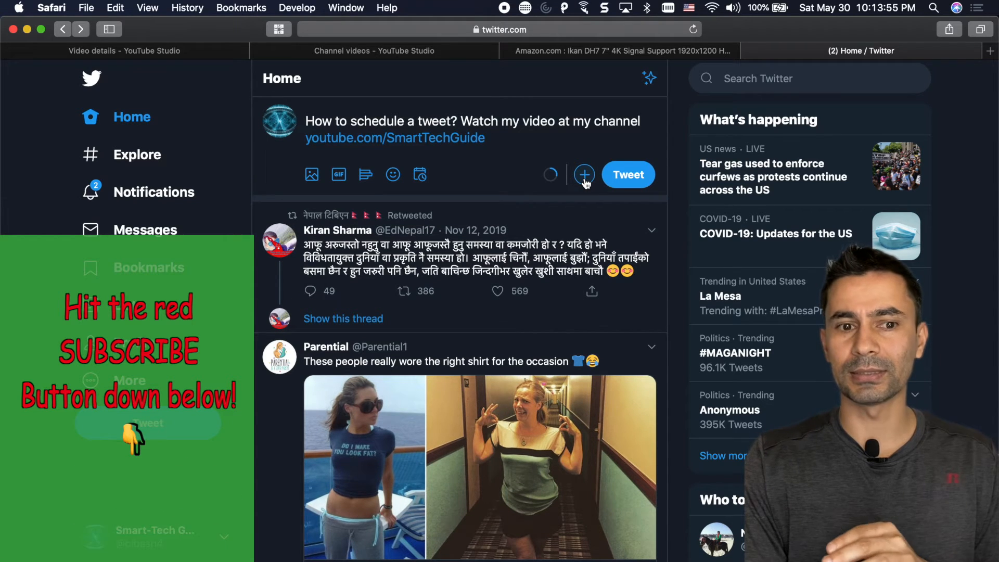
pyautogui.click(584, 175)
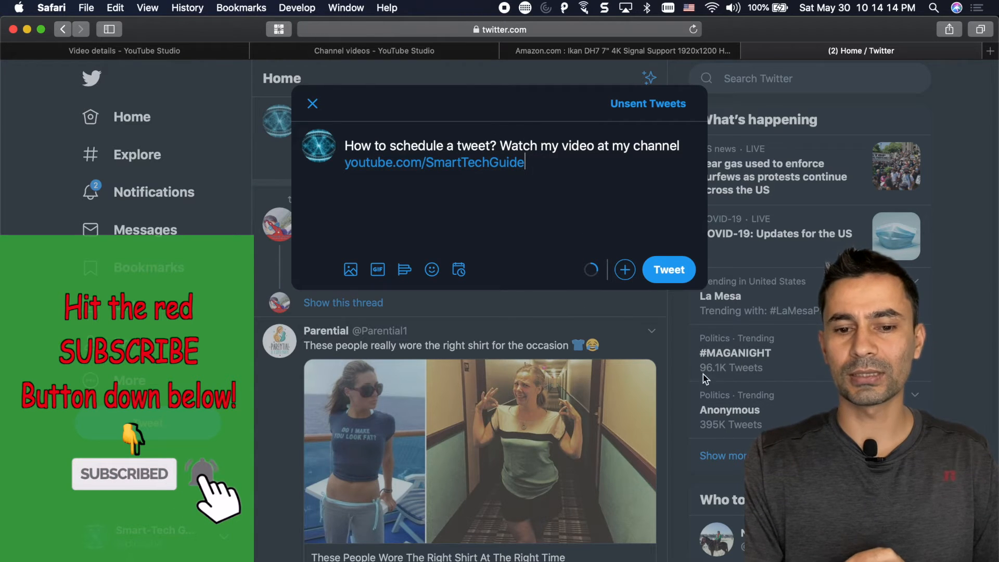
pyautogui.click(312, 103)
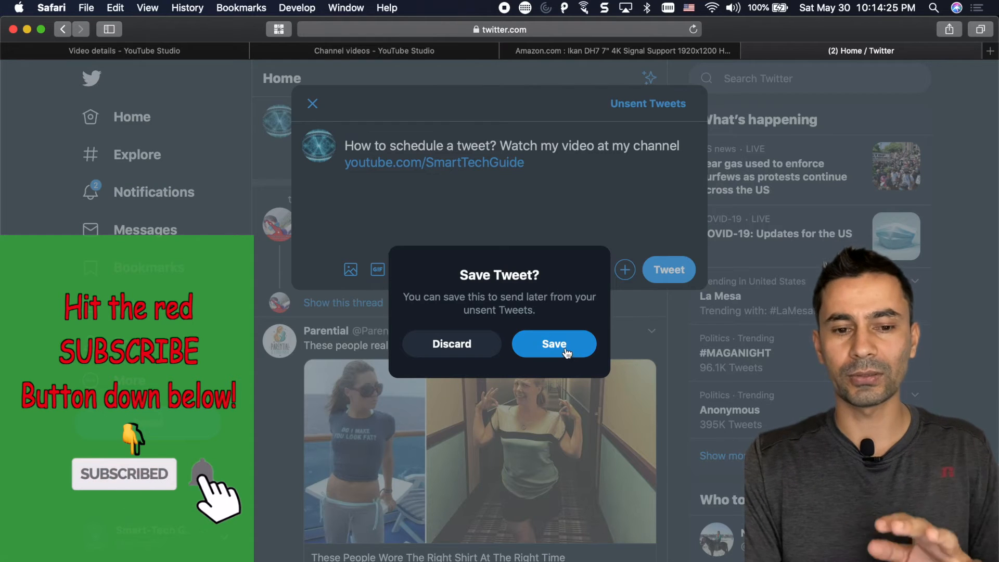
pyautogui.click(553, 343)
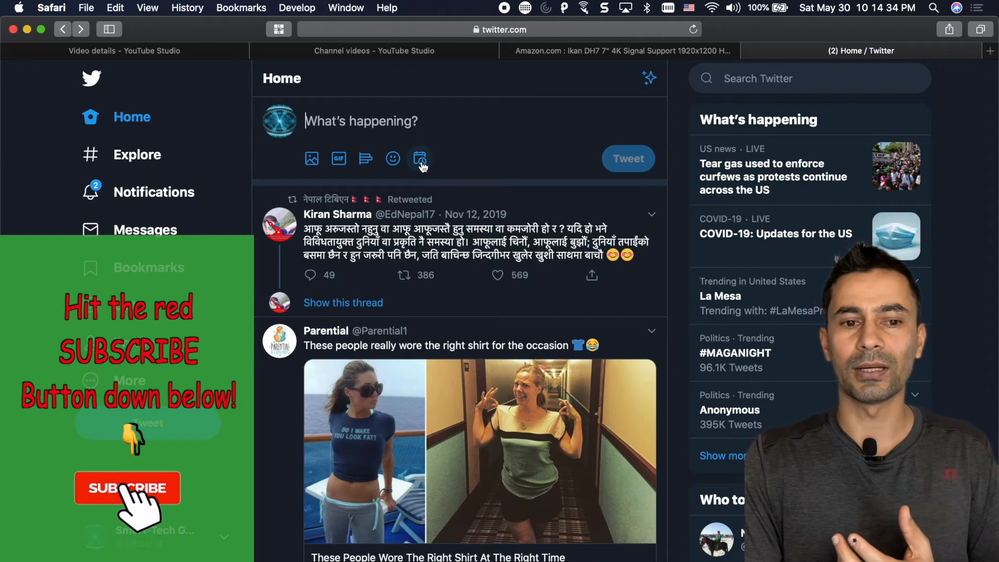
pyautogui.click(420, 159)
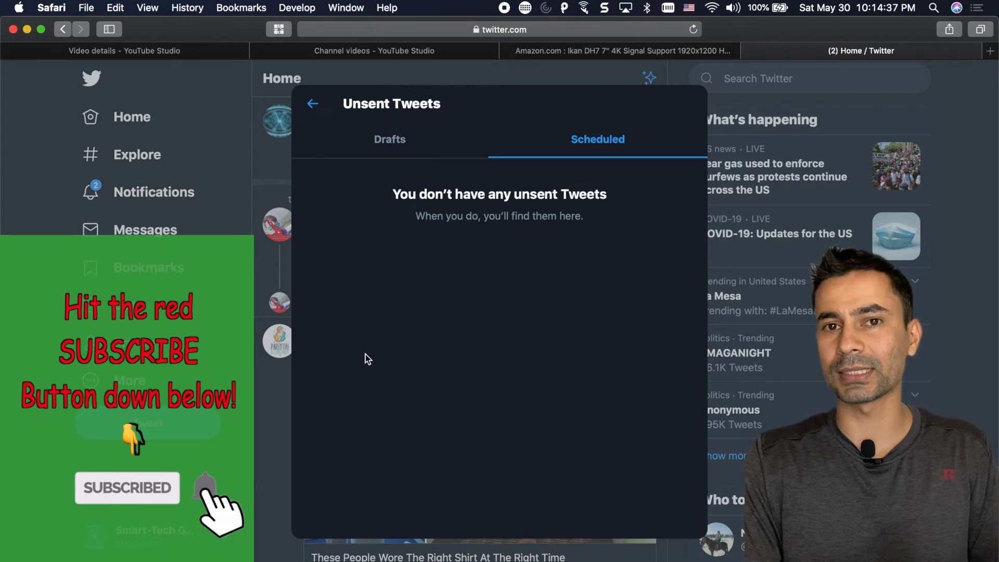
pyautogui.click(389, 139)
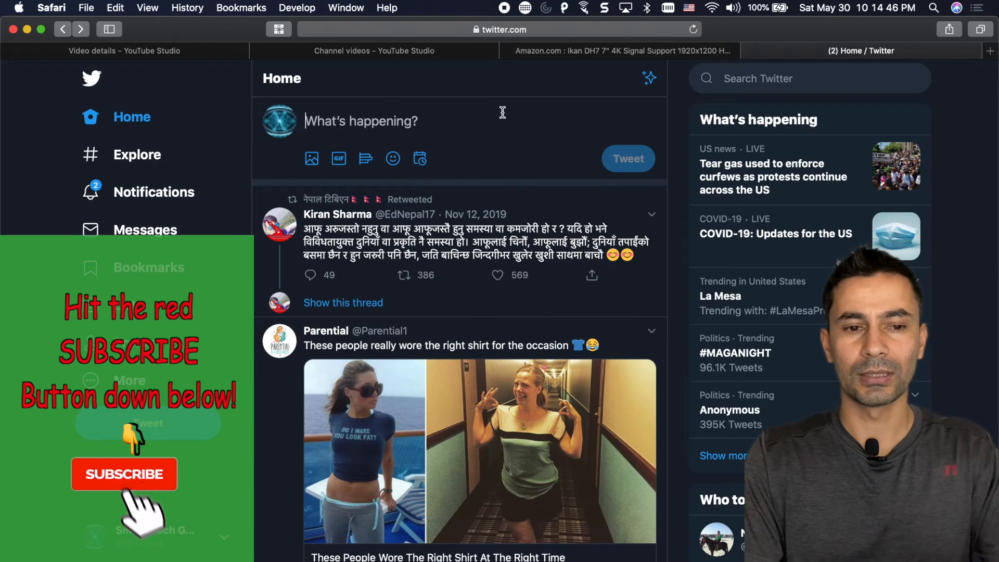
pyautogui.write('ssa')
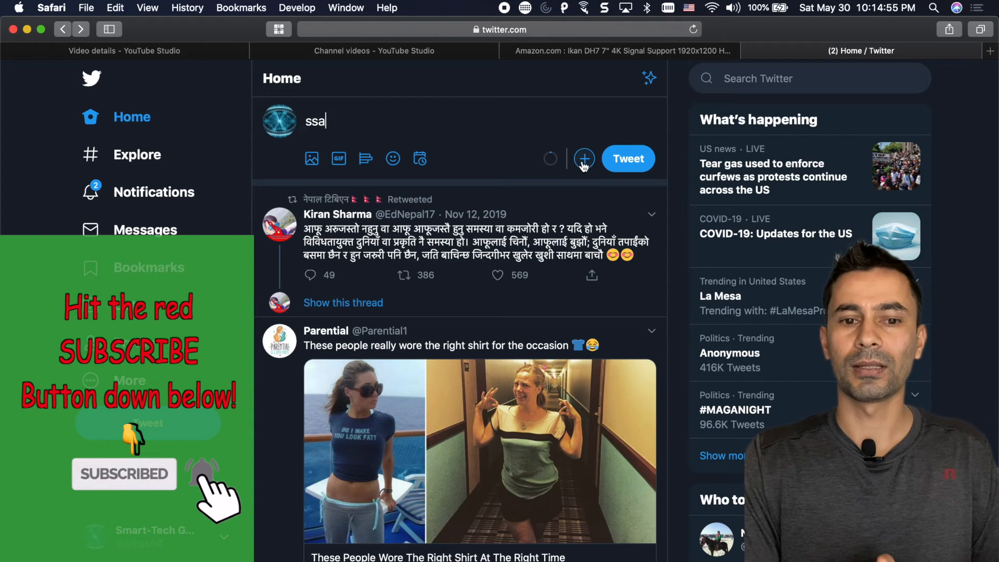
pyautogui.click(583, 158)
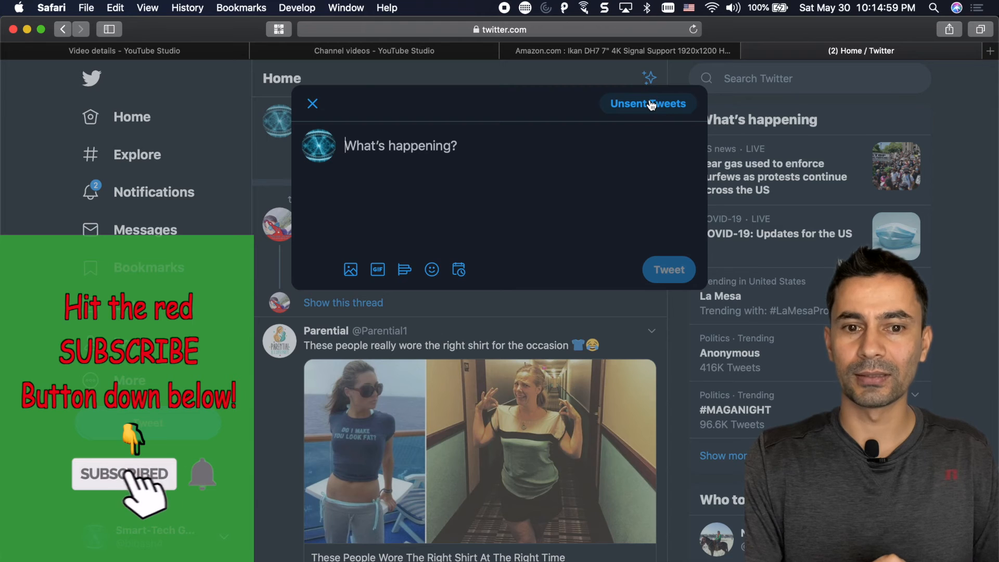
pyautogui.click(646, 103)
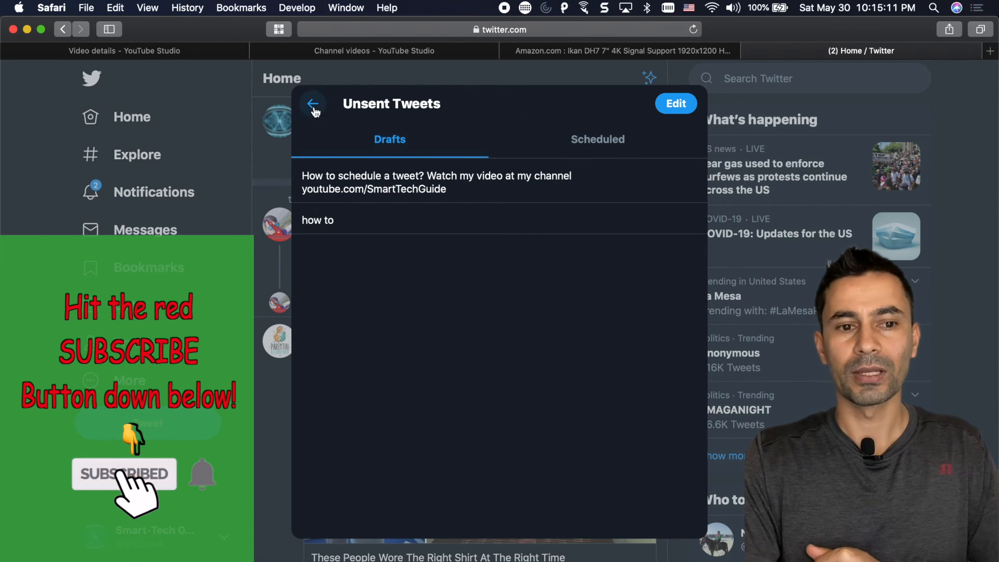
pyautogui.click(312, 103)
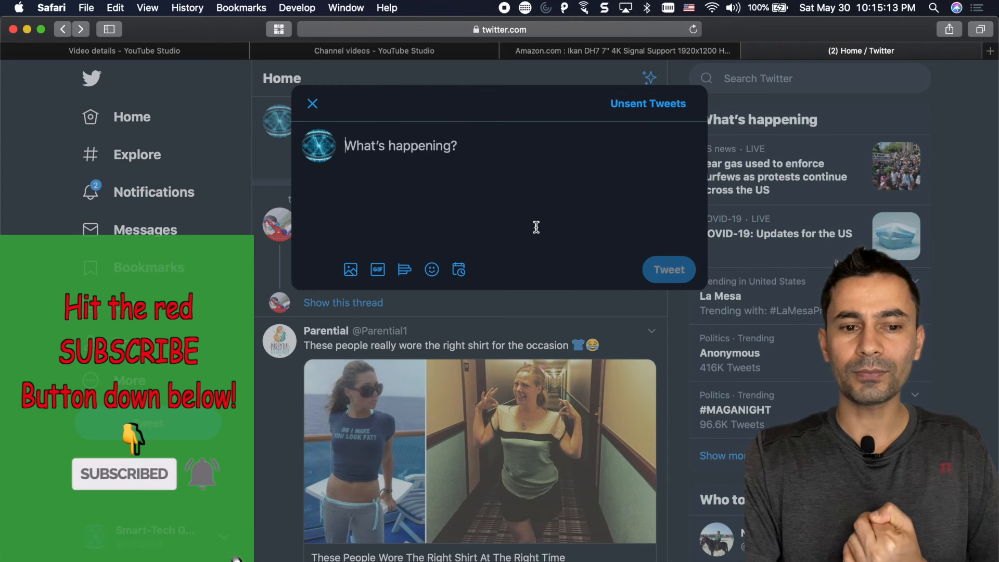
pyautogui.click(312, 103)
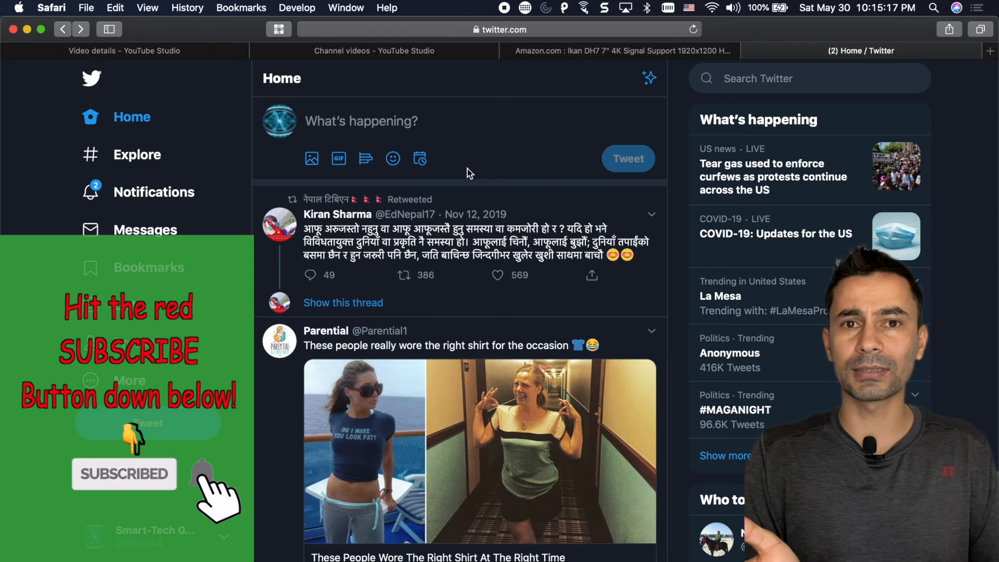
pyautogui.click(419, 159)
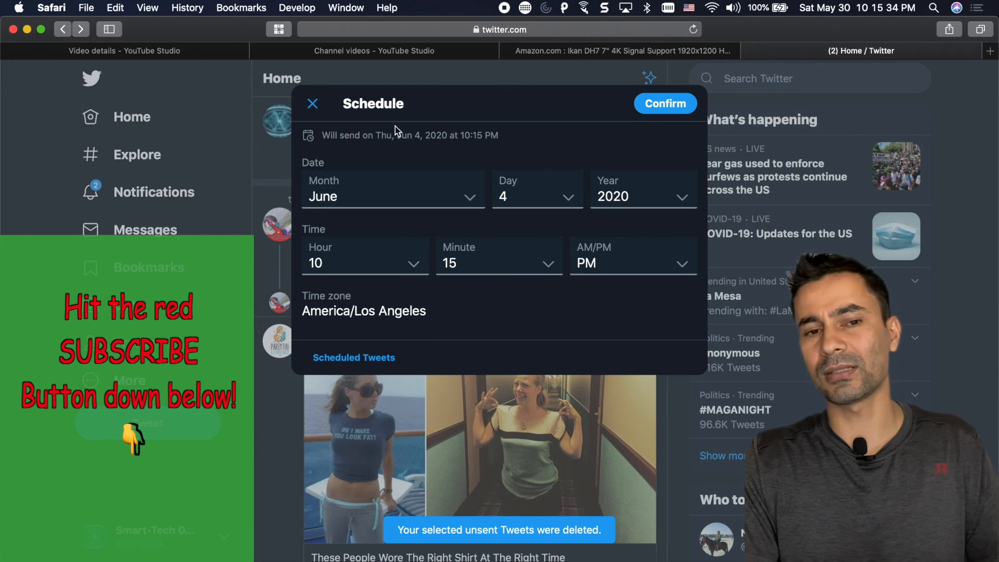
pyautogui.click(311, 103)
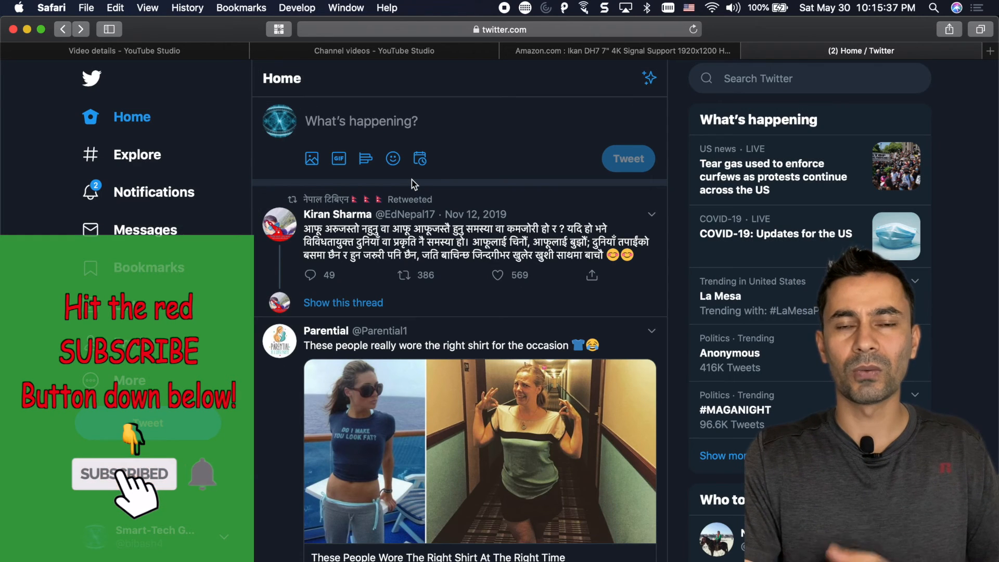